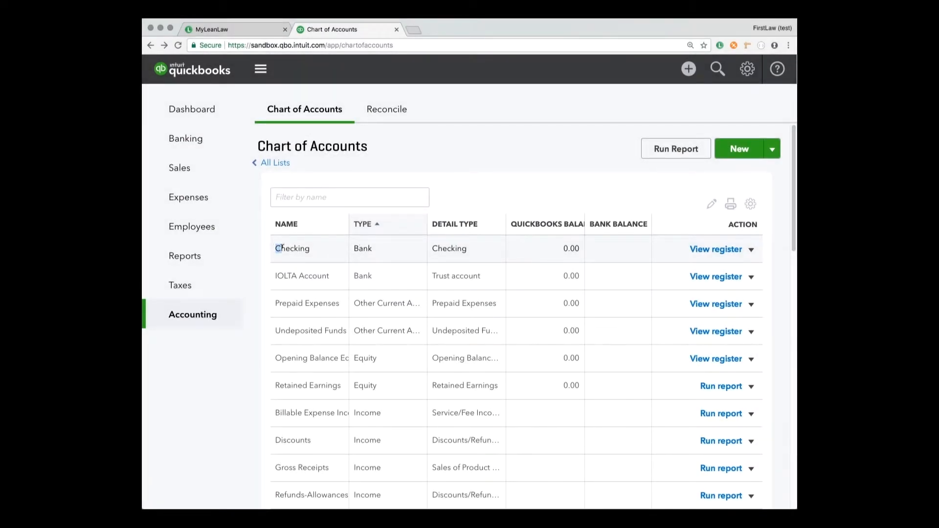
mouse_move(404, 258)
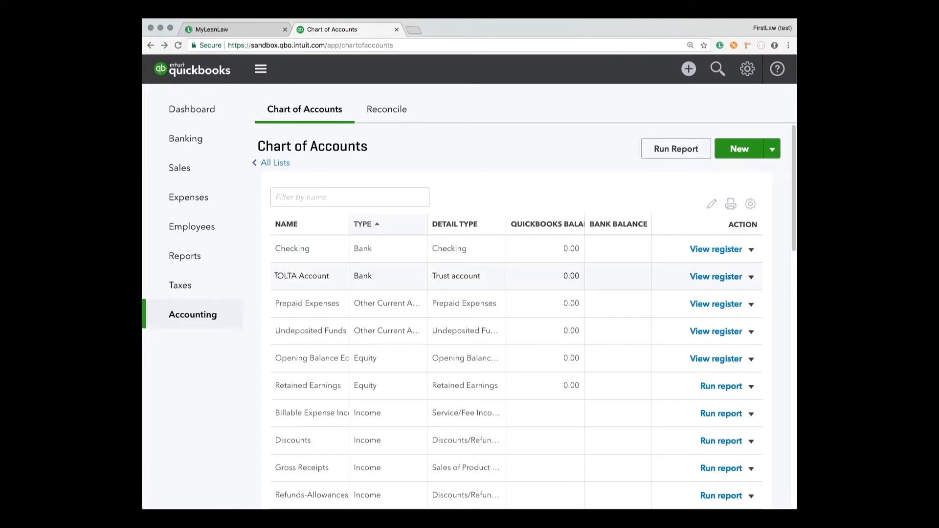
Complete trust setup linking IOLTA Account, Funds Held in Trust and Checking, reaching a $7,000 balance.
double_click(455, 276)
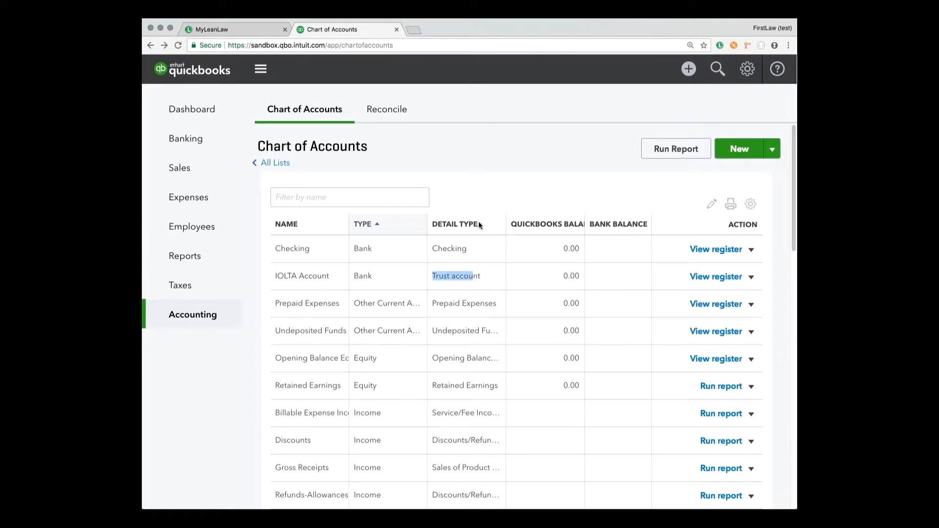
left_click(233, 28)
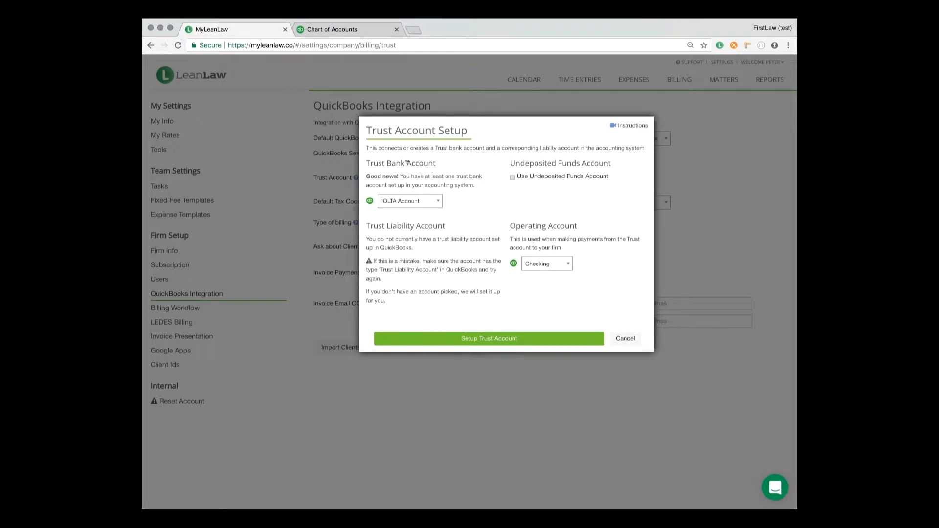
mouse_move(466, 231)
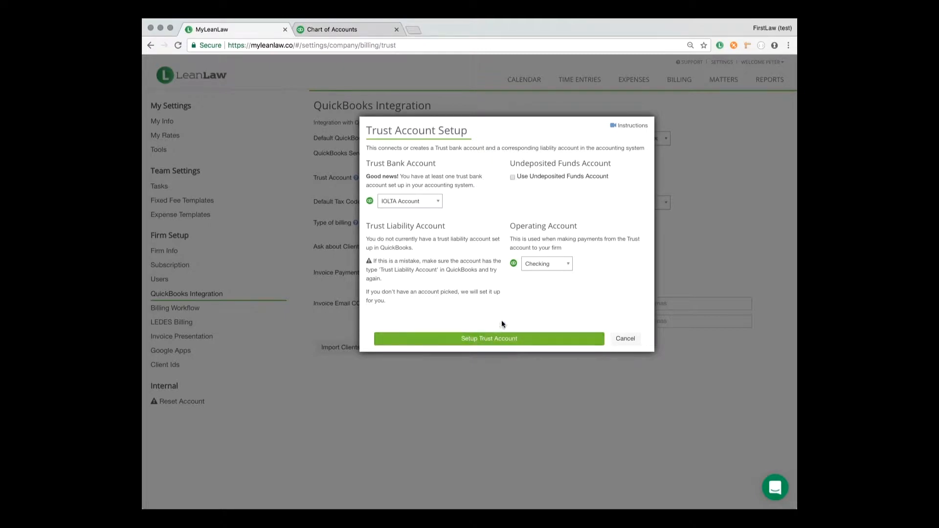
mouse_move(561, 326)
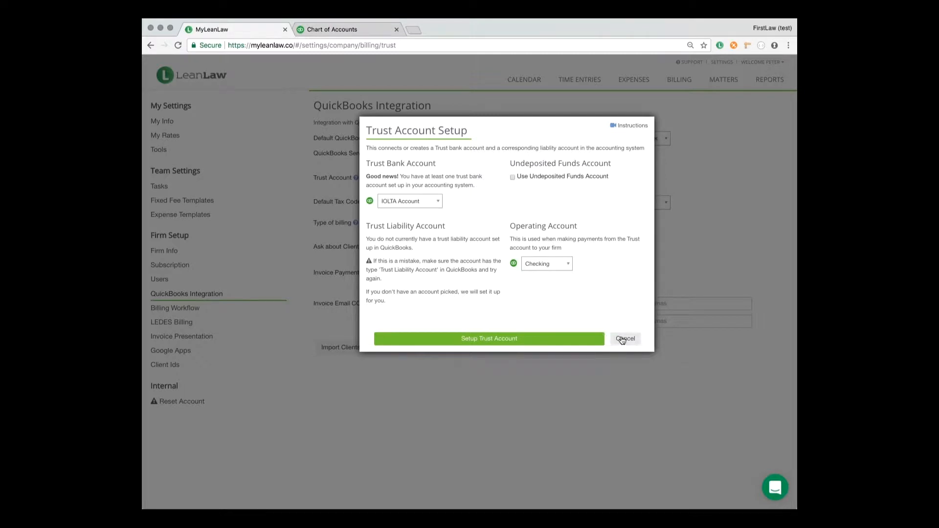
left_click(625, 339)
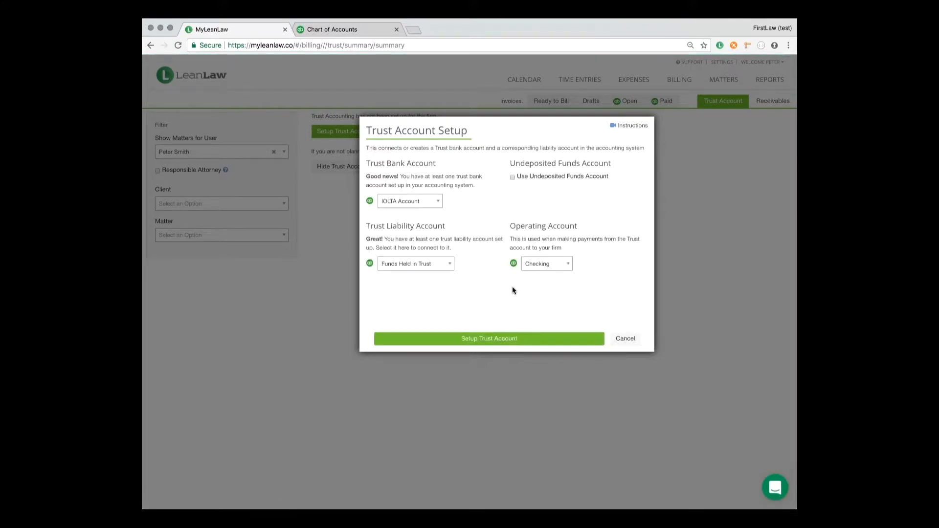
left_click(488, 338)
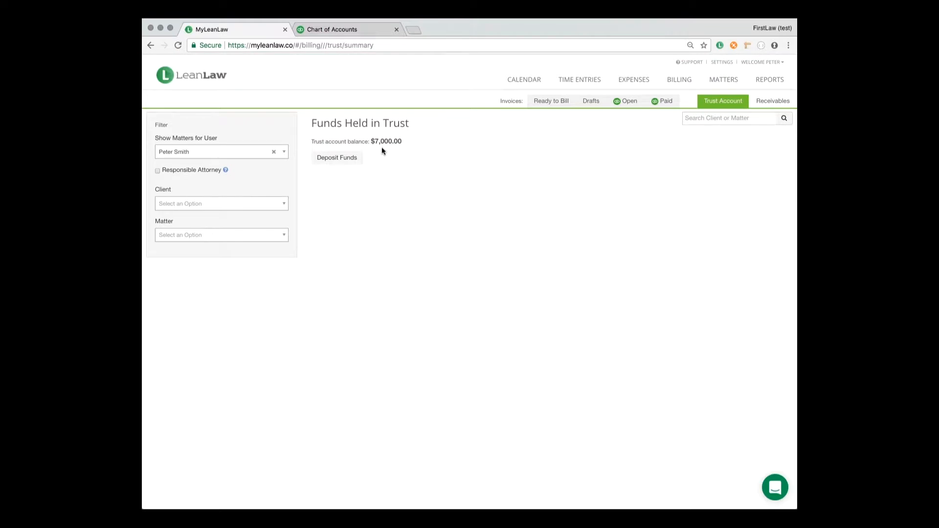
mouse_move(424, 223)
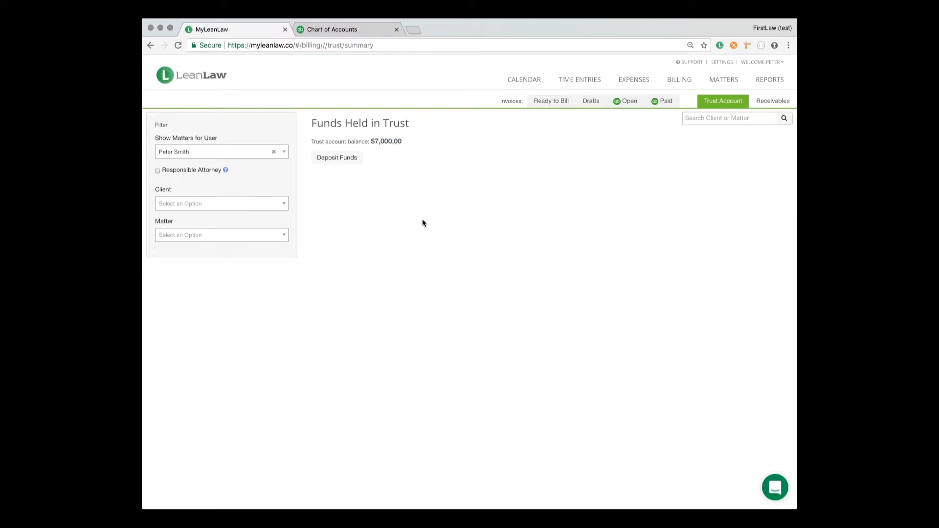
Record a $1,000 trust deposit for LeanLaw Client, raising the balance to $8,000.
left_click(336, 158)
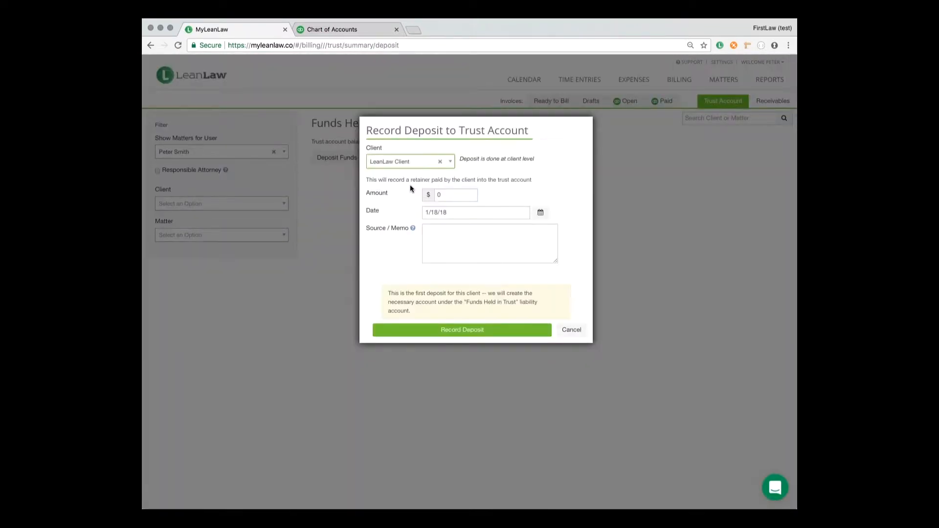
left_click(454, 194)
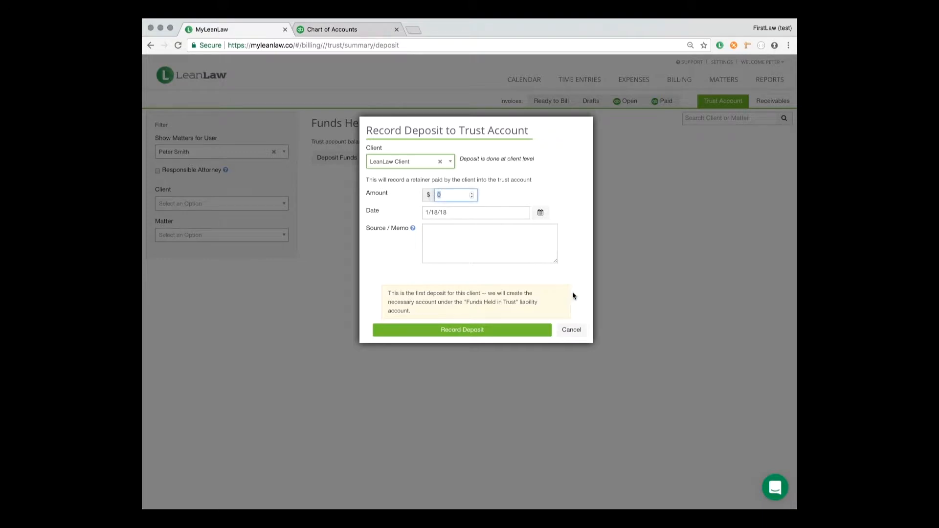
type("1000")
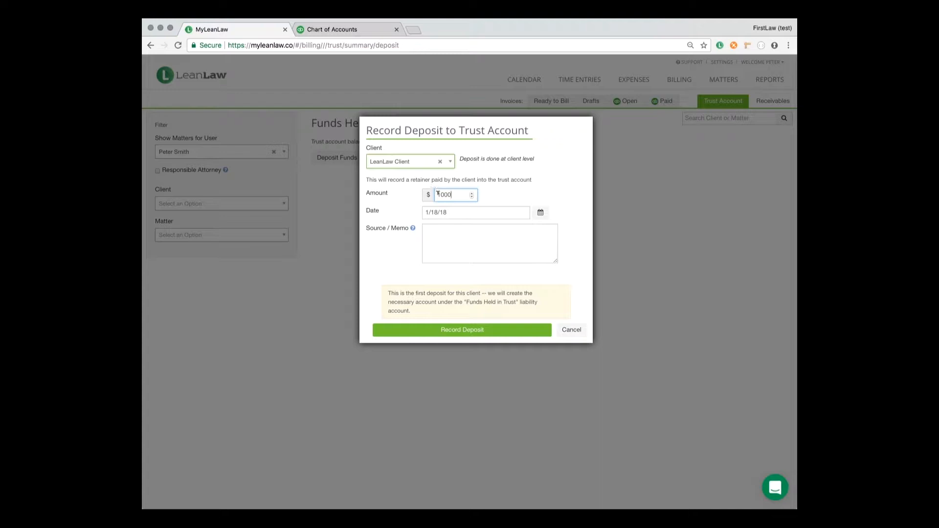
left_click(462, 330)
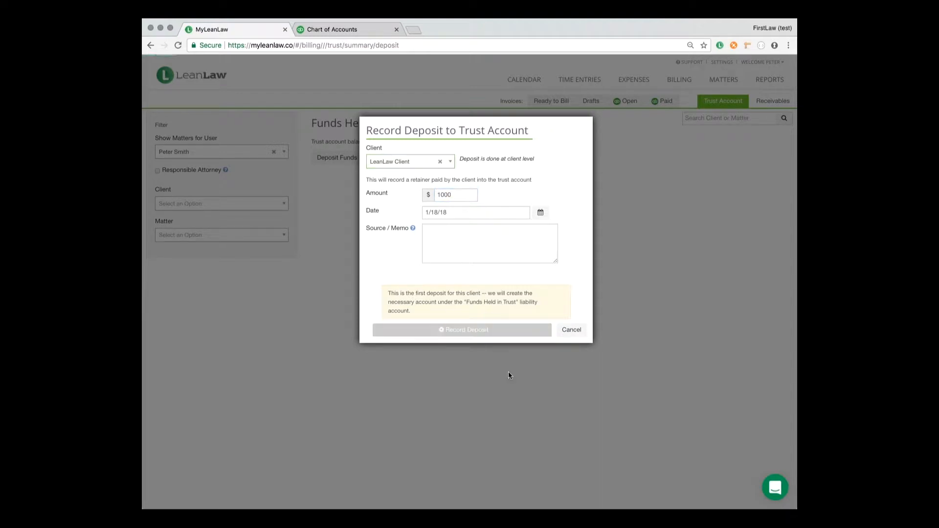
left_click(332, 29)
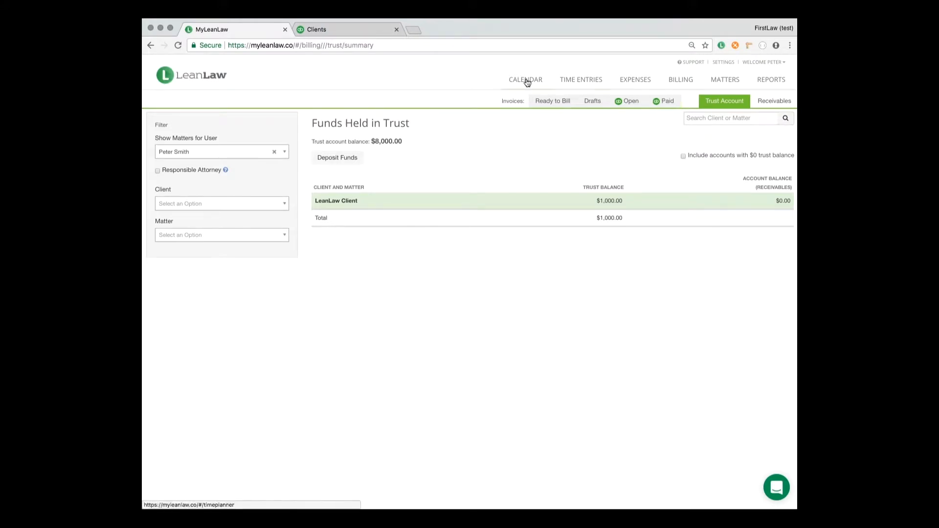
Create a 2-hour, $400 time entry described 'some work' on the Acquisition matter and view Billing.
left_click(580, 80)
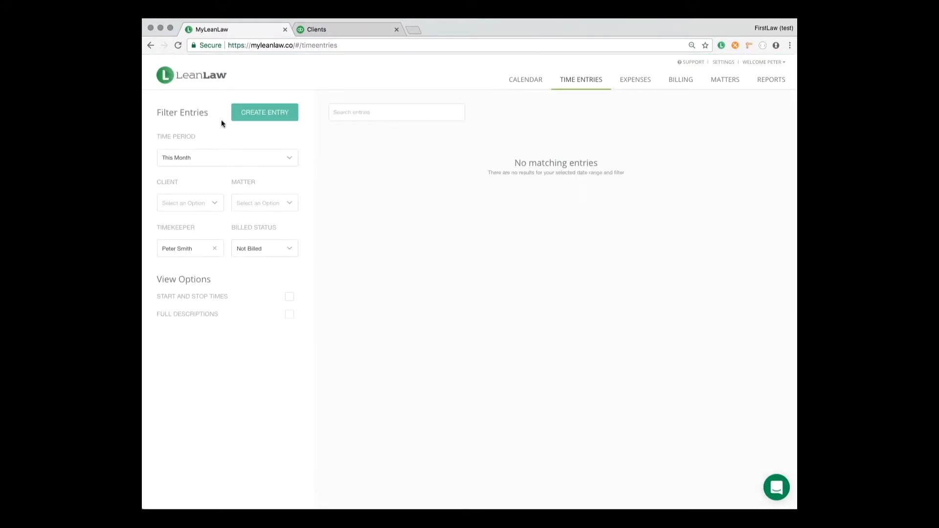
left_click(265, 111)
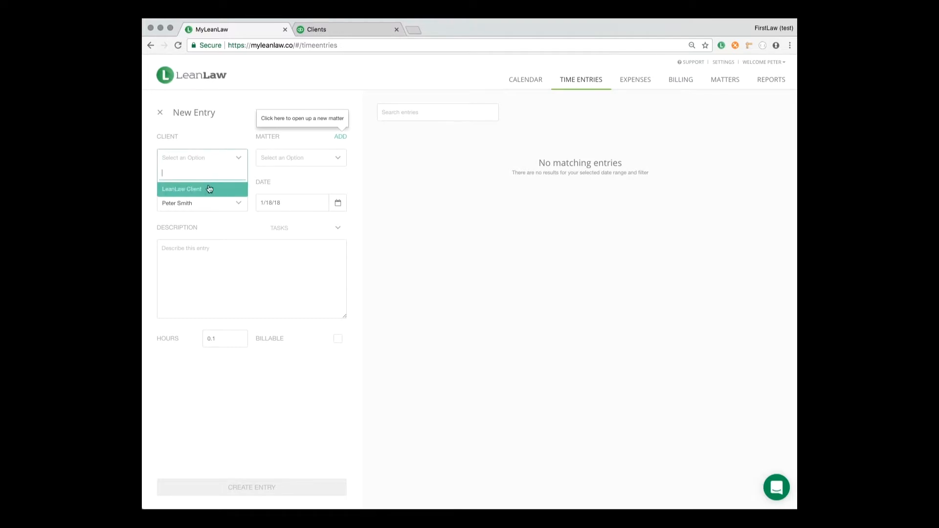
type("sdfgsdfg")
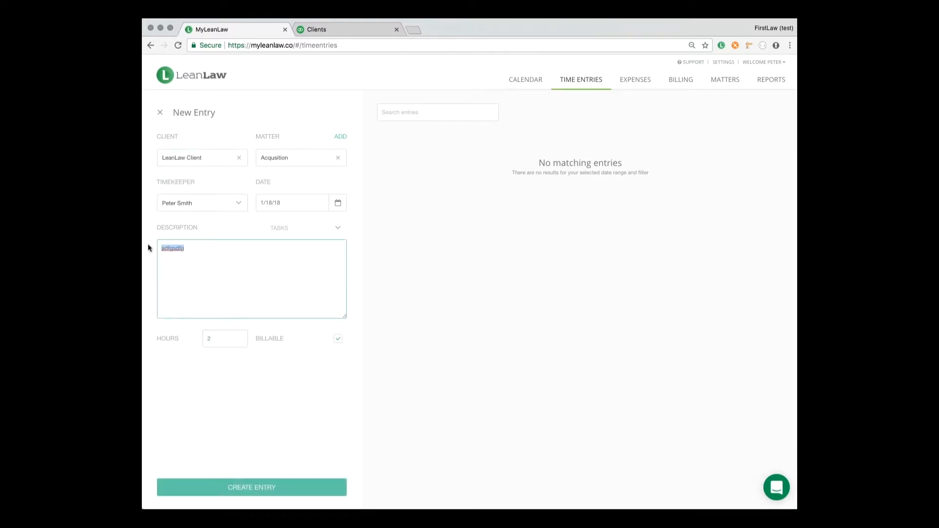
type("some work")
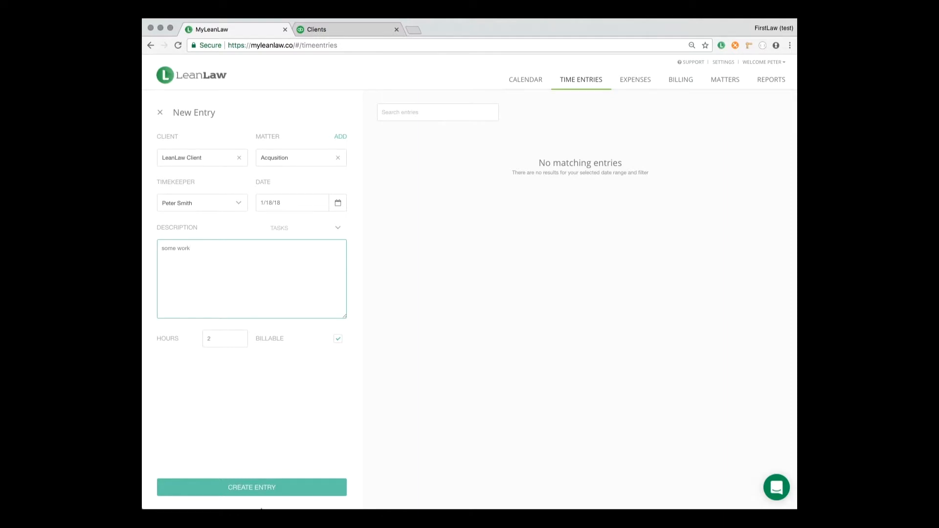
left_click(251, 487)
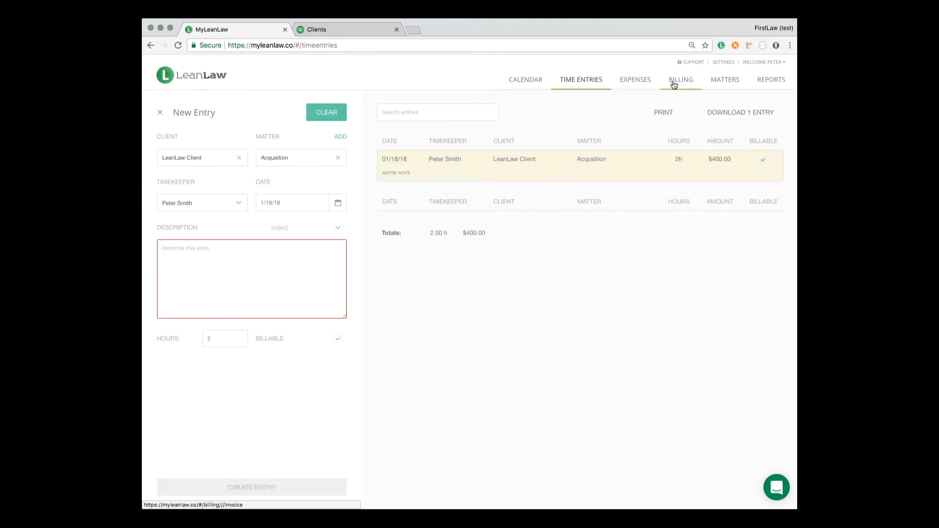
left_click(680, 79)
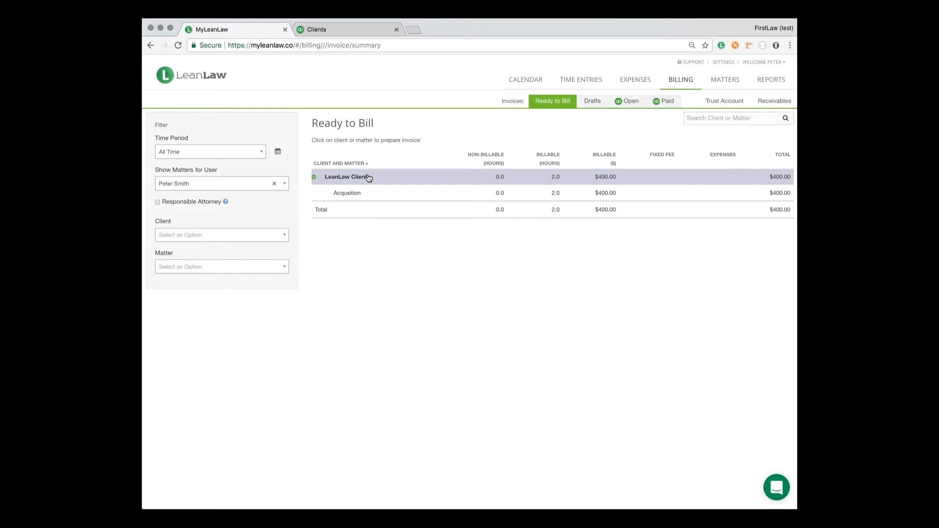
Invoice LeanLaw Client's unbilled $400 and submit it to QuickBooks.
left_click(347, 177)
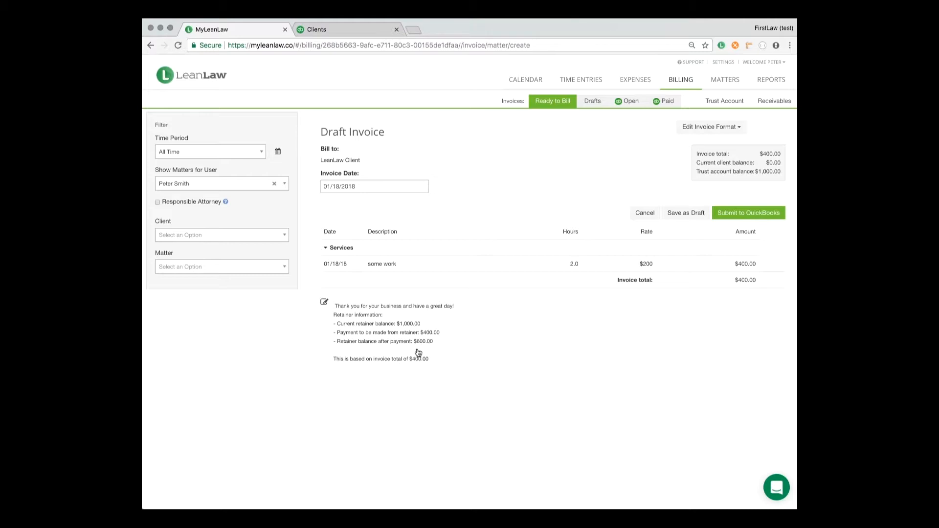
mouse_move(401, 329)
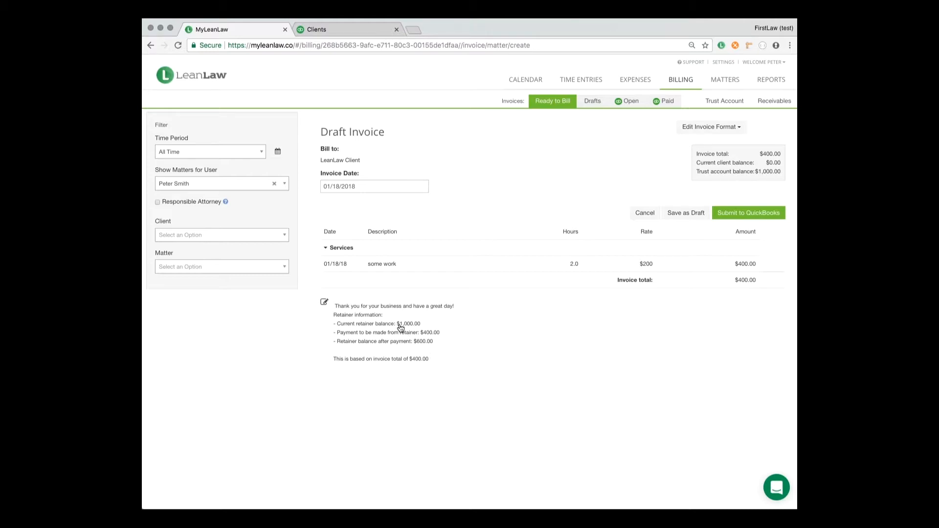
mouse_move(410, 364)
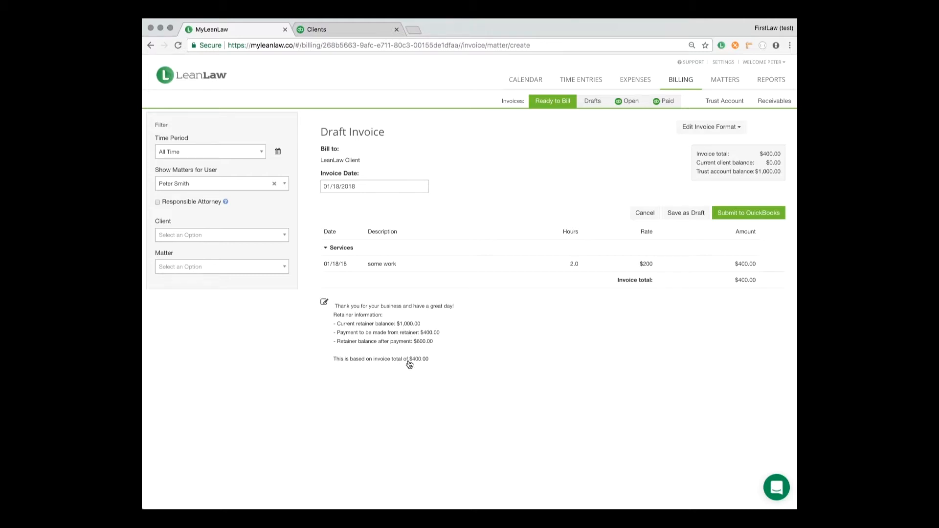
left_click(747, 212)
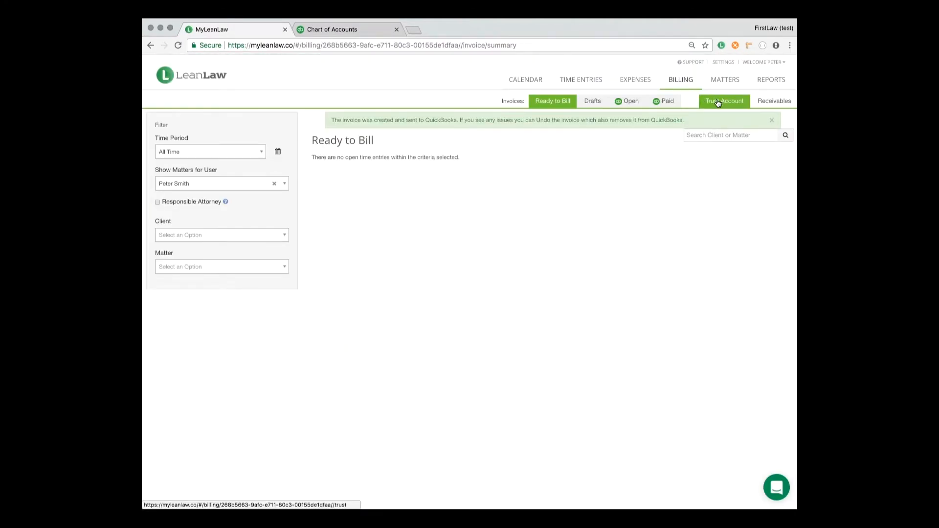
Pay the $400 invoice from LeanLaw Client's trust funds, leaving $600, then view QuickBooks chart of accounts.
left_click(724, 101)
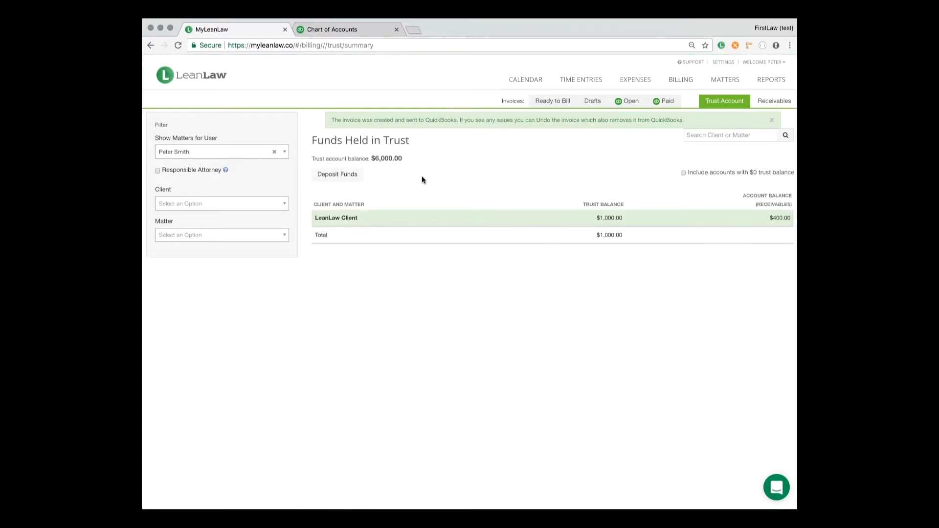
mouse_move(609, 223)
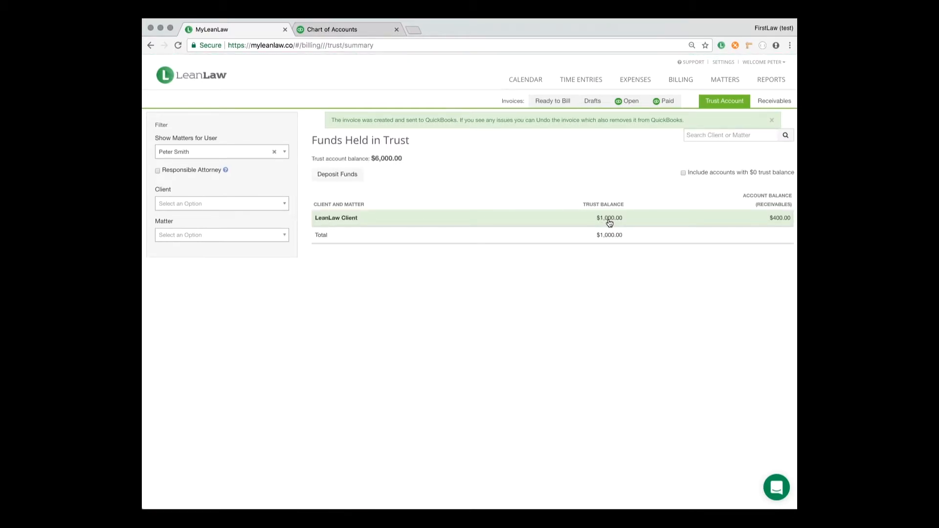
mouse_move(589, 149)
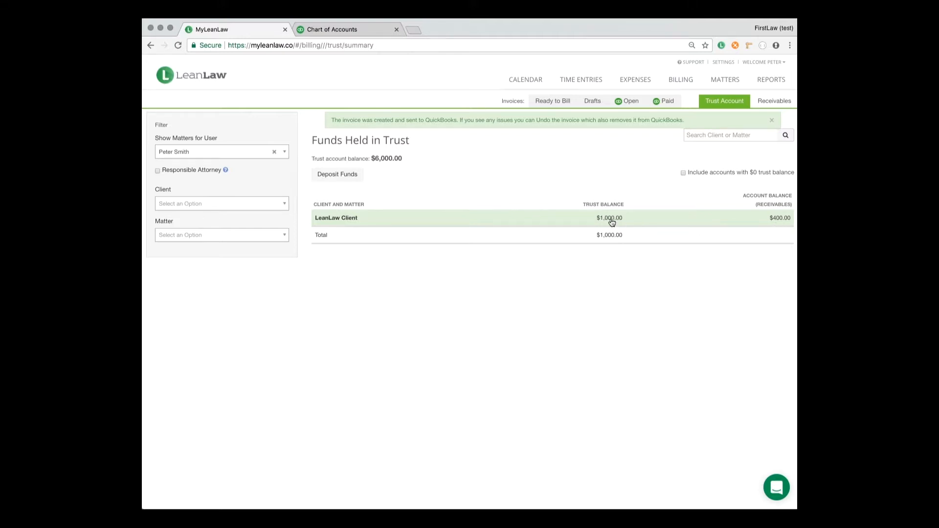
left_click(336, 217)
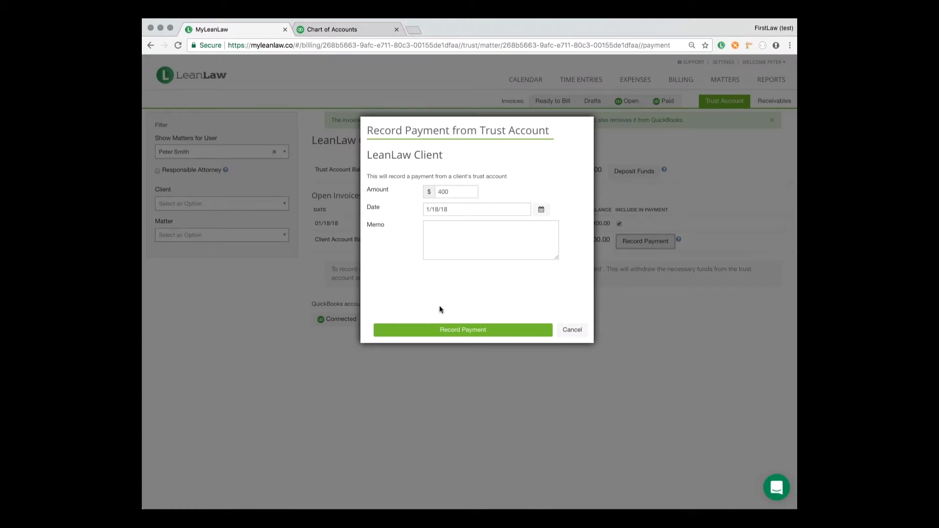
left_click(462, 330)
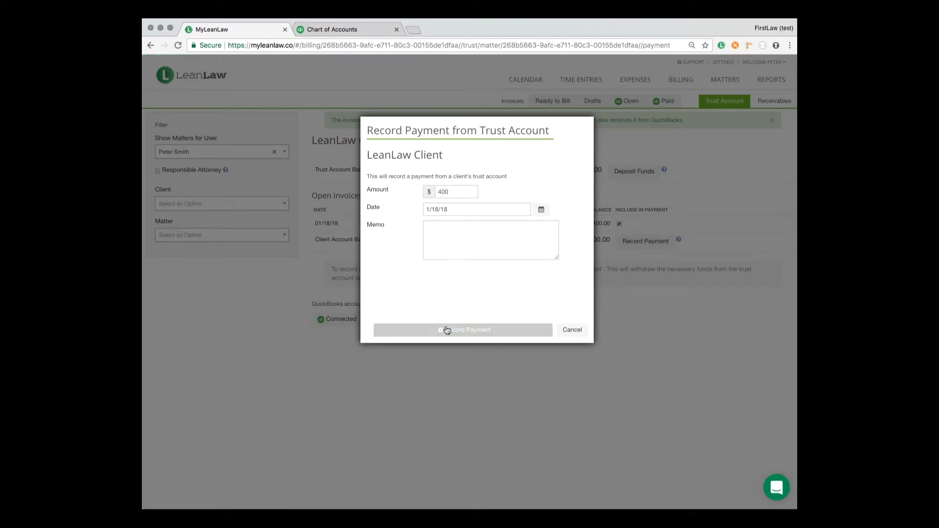
left_click(463, 329)
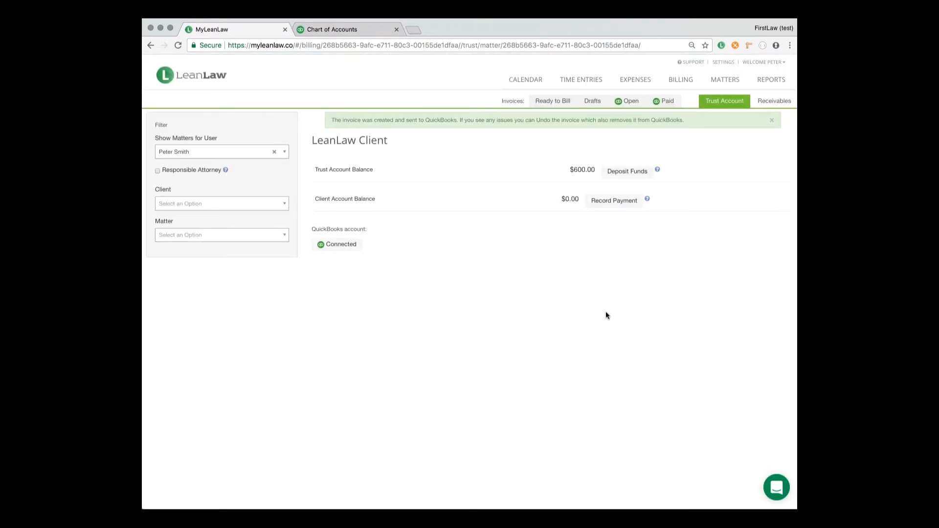
left_click(328, 28)
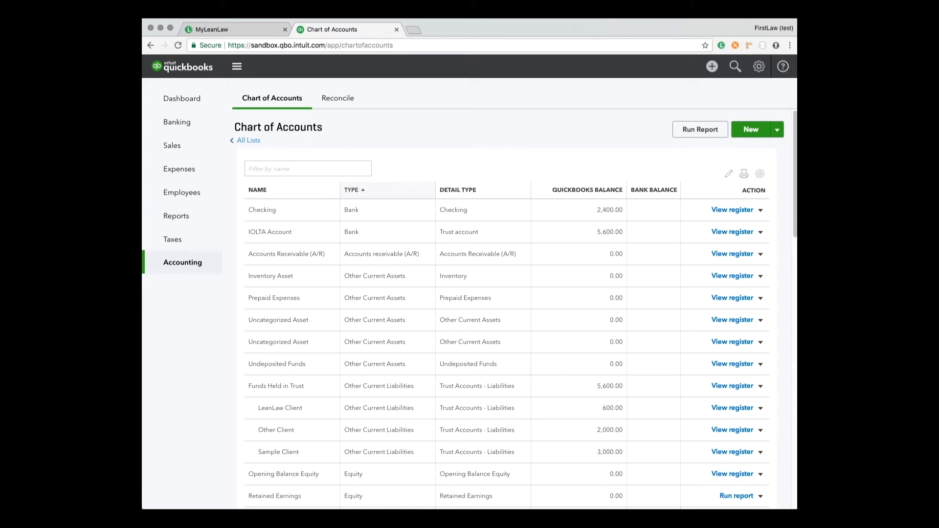
mouse_move(793, 349)
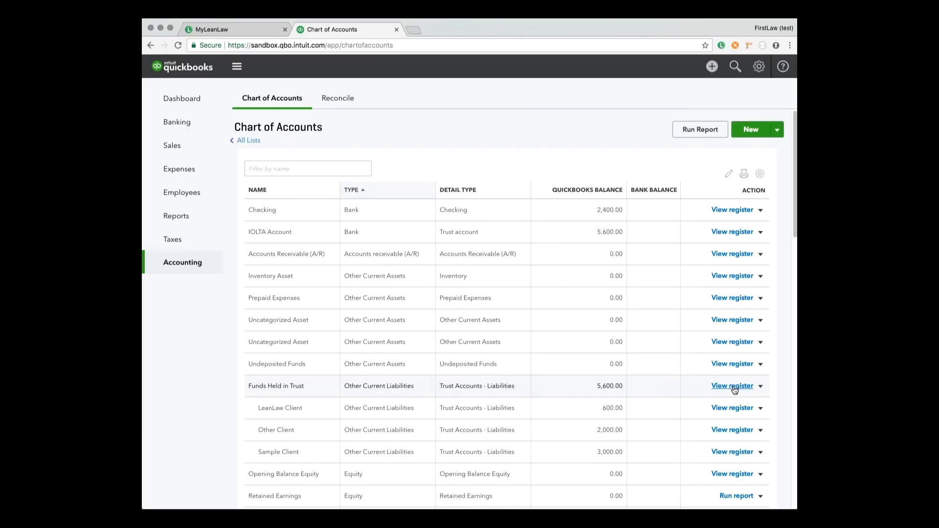
mouse_move(733, 391)
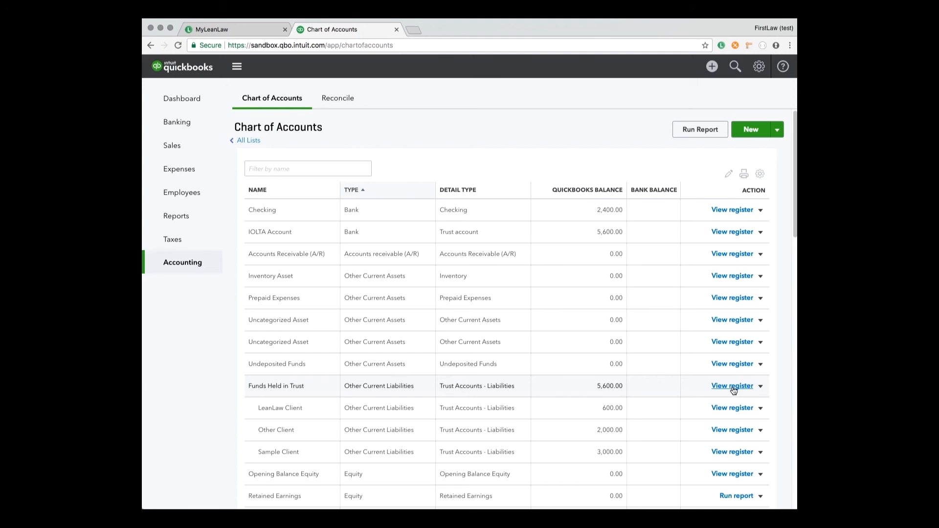
View the register of the Funds Held in Trust account.
left_click(731, 385)
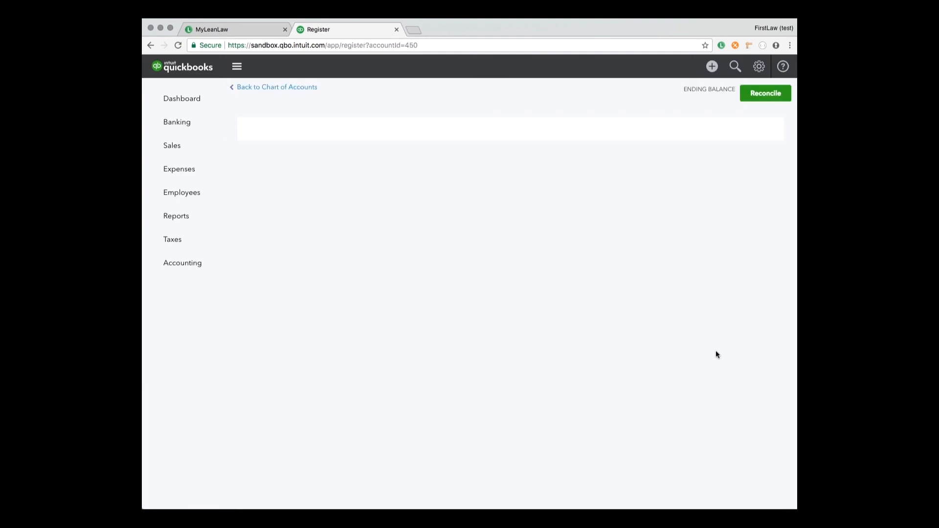